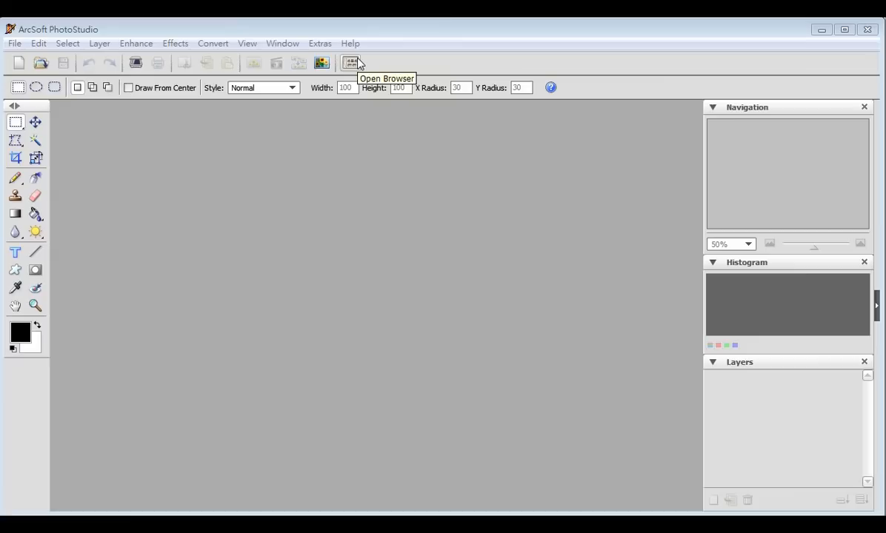
# Show the small_photos folder's 37 thumbnails in the photo Browser.
pyautogui.click(349, 62)
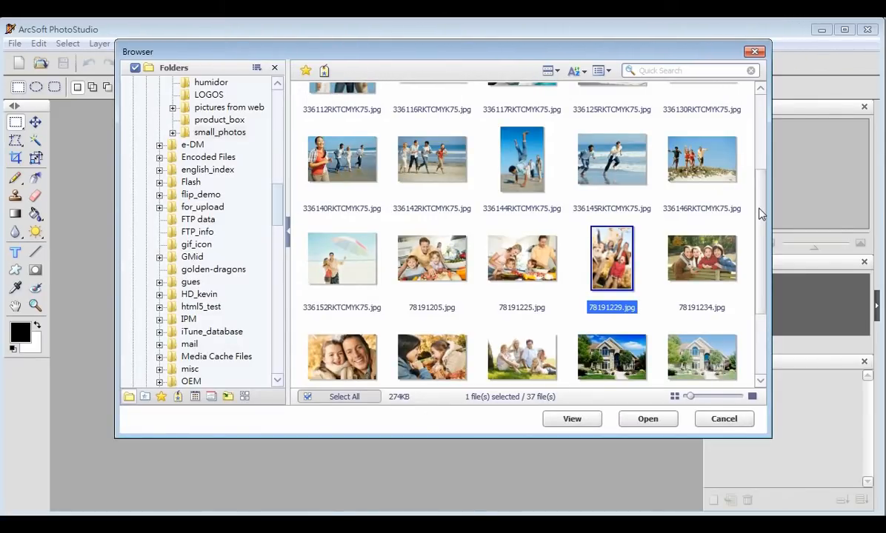
pyautogui.scroll(3)
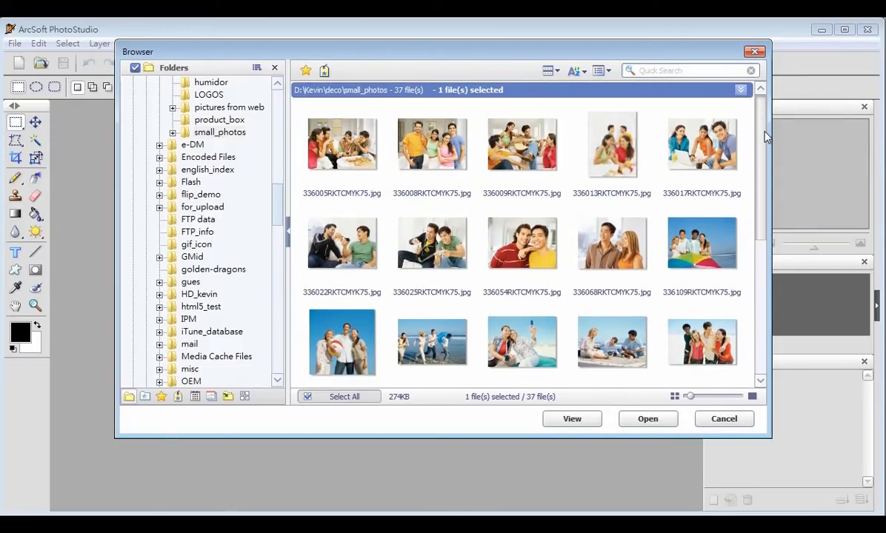
pyautogui.moveTo(441, 147)
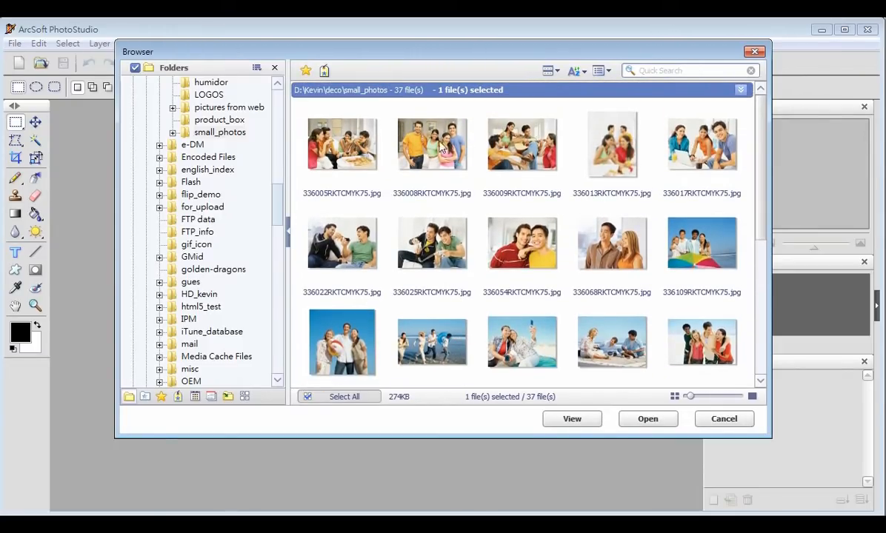
pyautogui.click(432, 143)
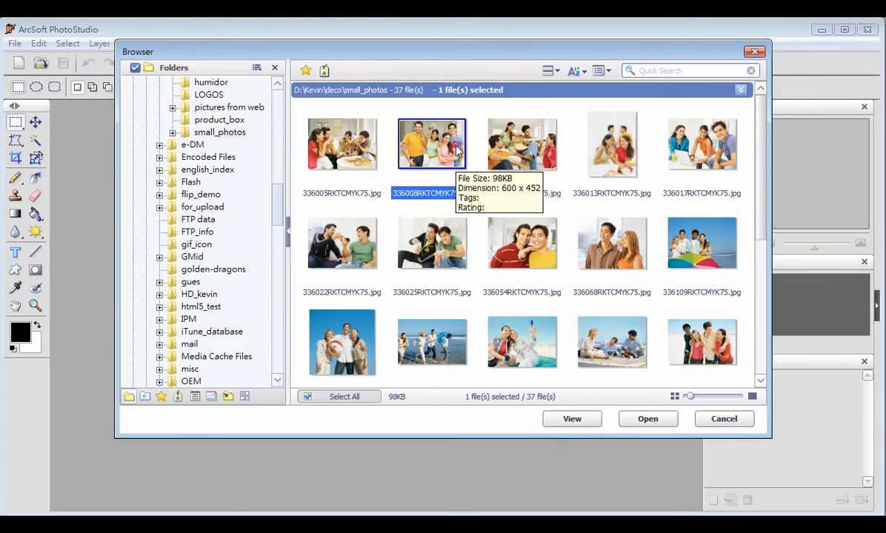
pyautogui.click(521, 144)
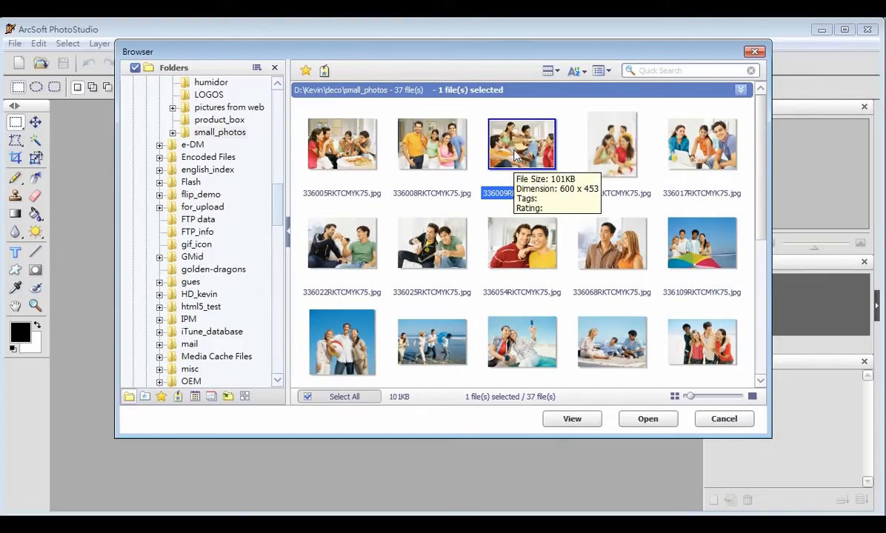
pyautogui.click(610, 144)
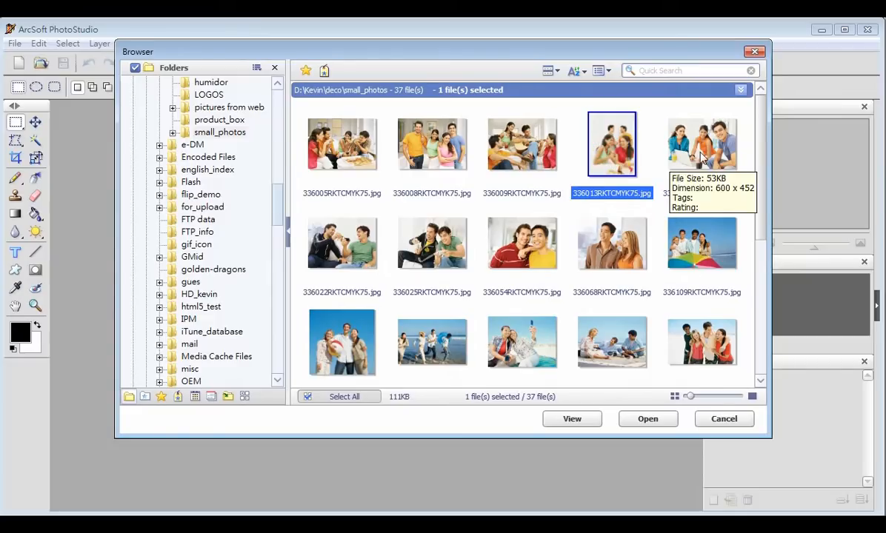
pyautogui.click(702, 144)
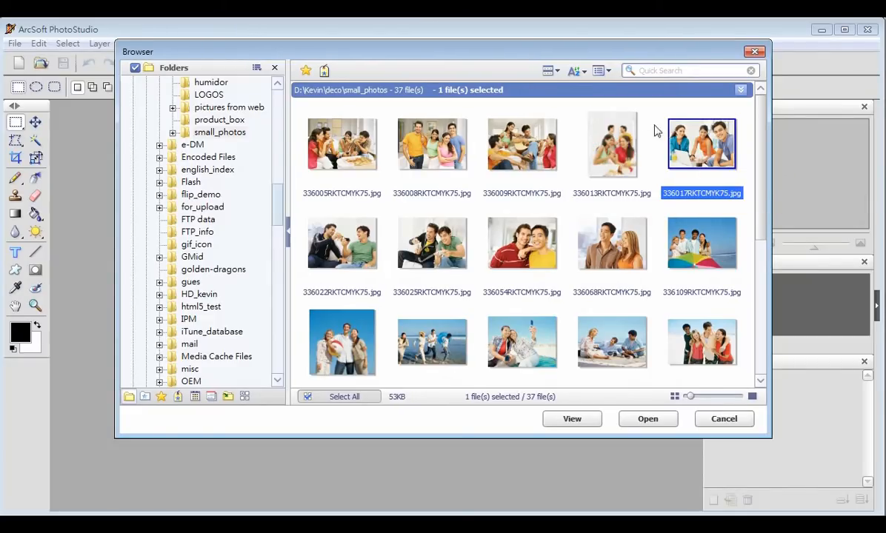
# Review the Sort choices, then display the Group choices (Folder, Descending).
pyautogui.click(573, 72)
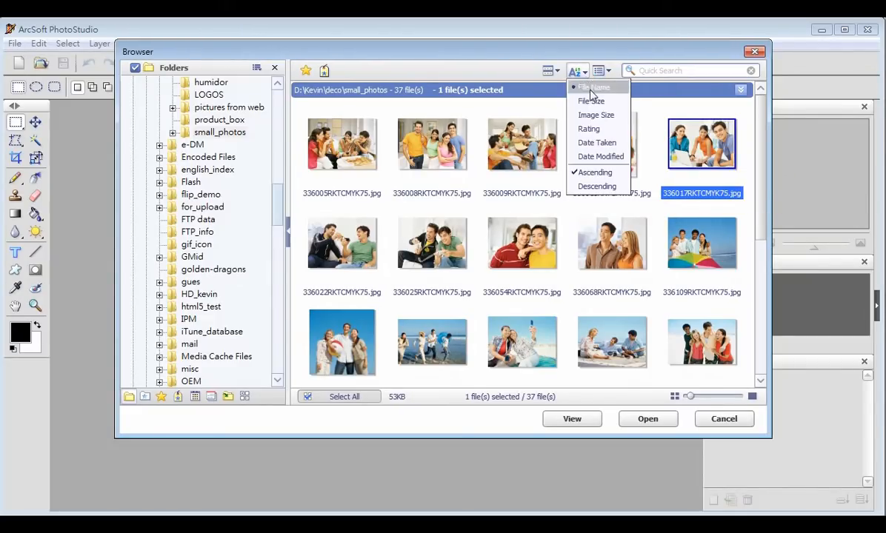
pyautogui.moveTo(588, 129)
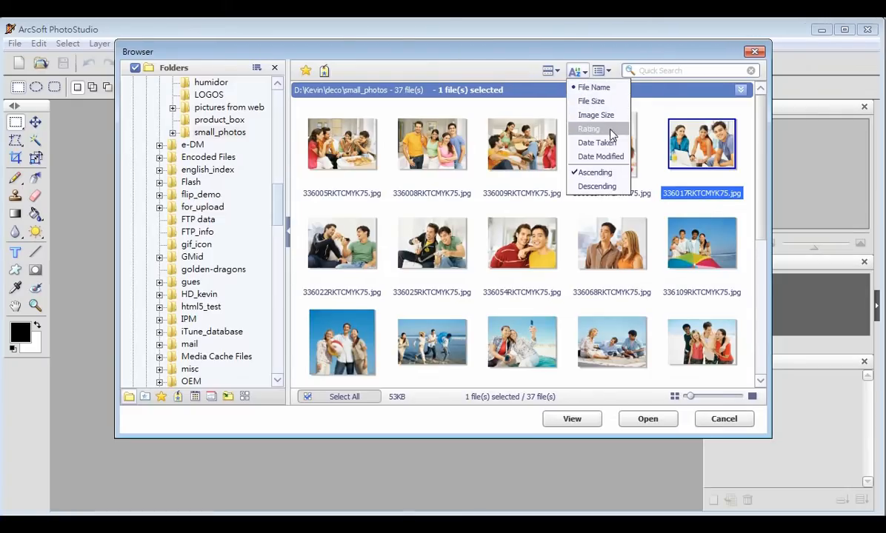
pyautogui.moveTo(619, 177)
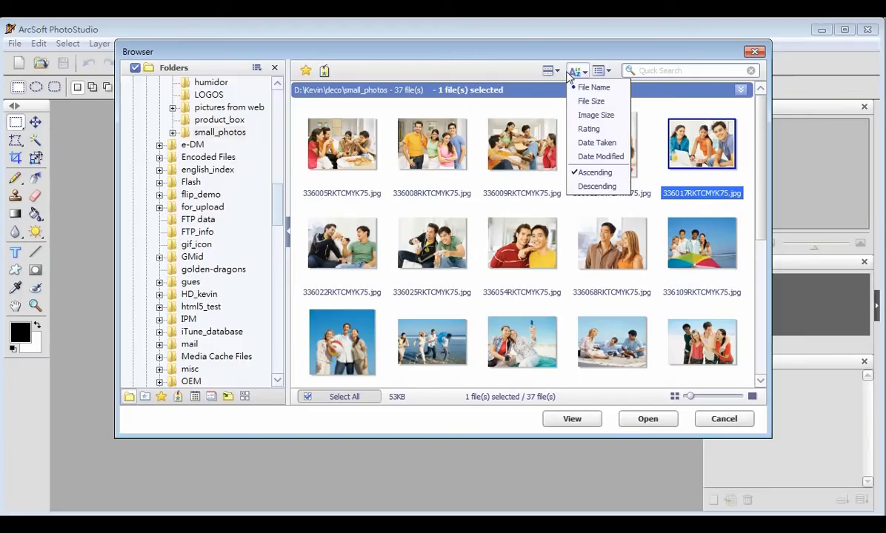
pyautogui.click(551, 71)
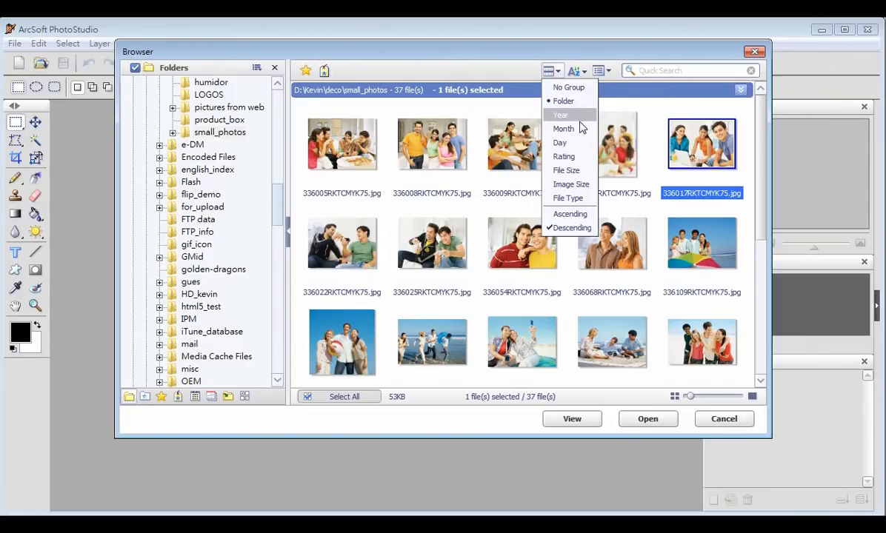
pyautogui.moveTo(585, 170)
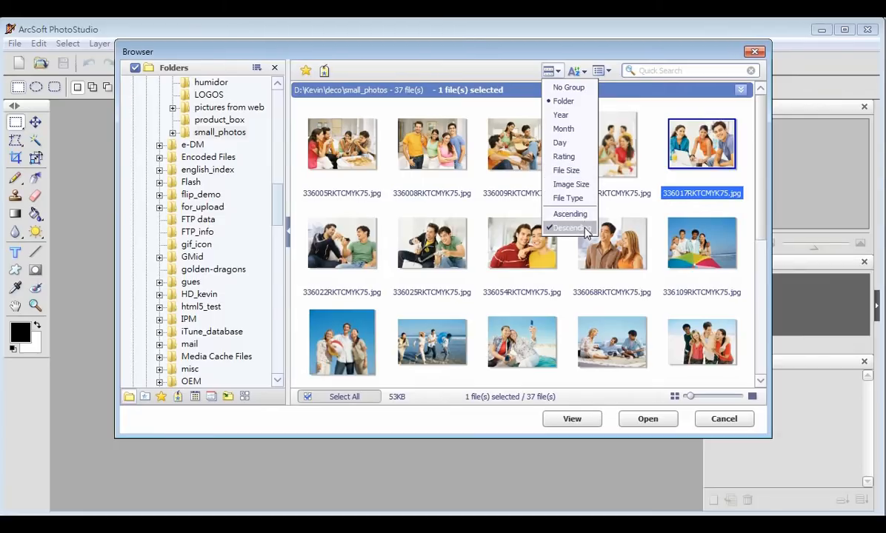
pyautogui.moveTo(600, 97)
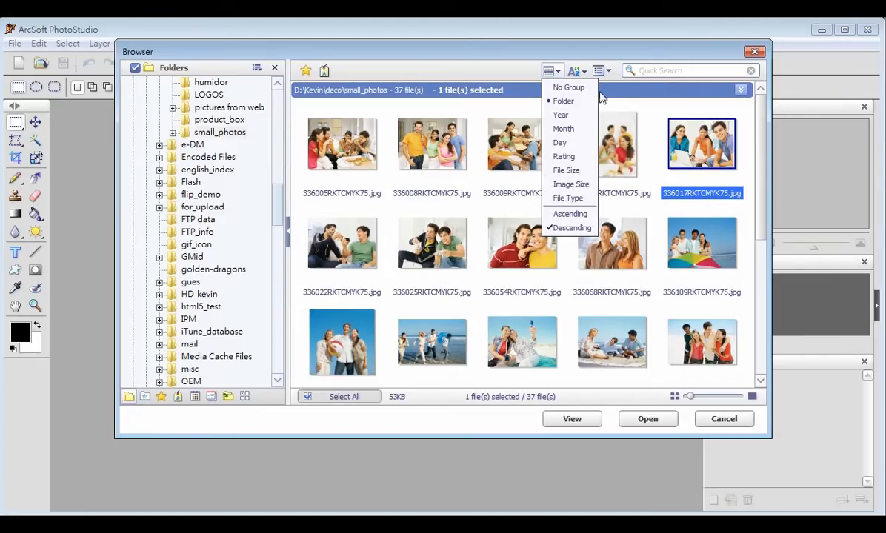
# Switch to Thumbnail+Details layout, then back to plain Thumbnail view.
pyautogui.click(599, 71)
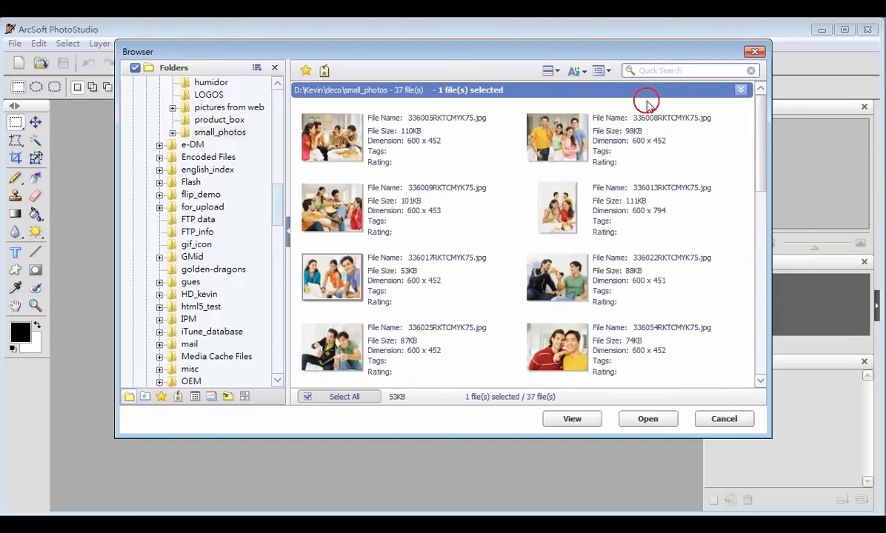
pyautogui.click(602, 71)
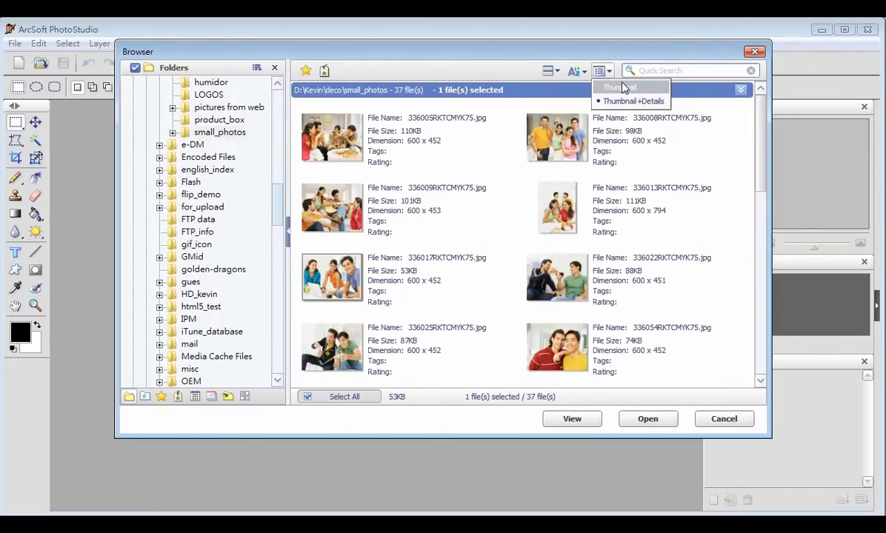
pyautogui.click(626, 86)
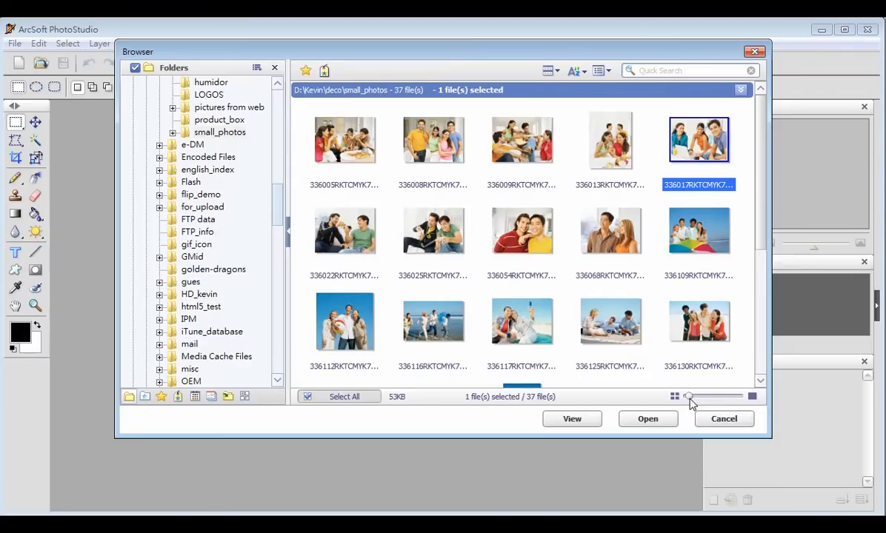
# View the cactus photo PB142390.JPG full size at 4032 x 3024 pixels.
pyautogui.scroll(-3)
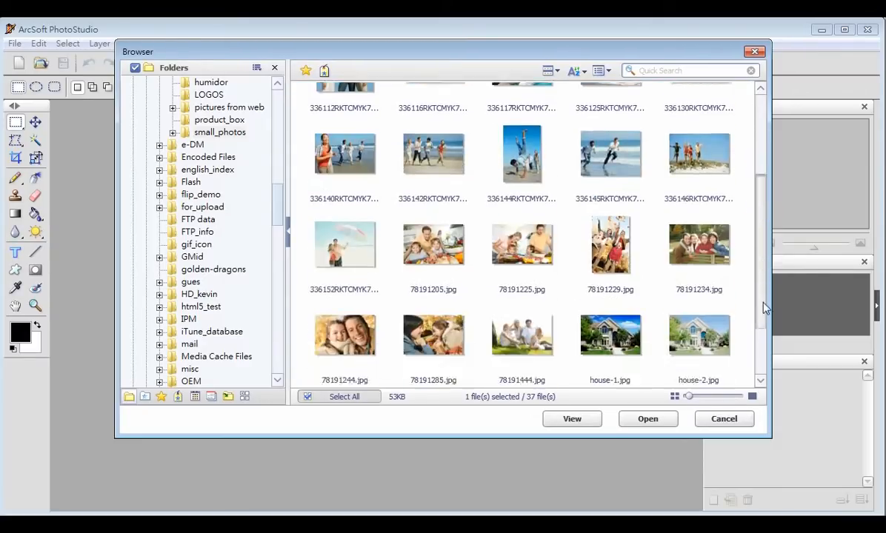
pyautogui.scroll(-3)
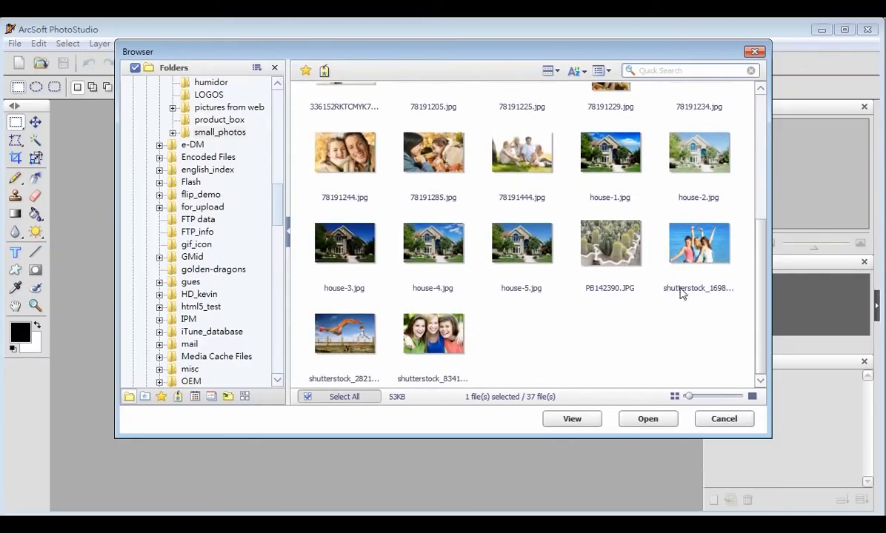
pyautogui.click(571, 417)
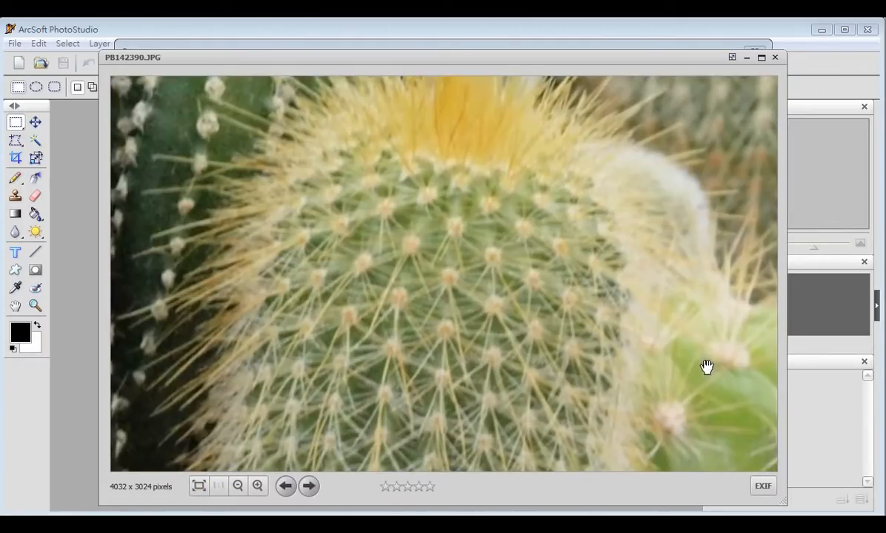
# Zoom out and back in on the cactus, check EXIF, then advance to shutterstock_1698064.jpg.
pyautogui.click(237, 486)
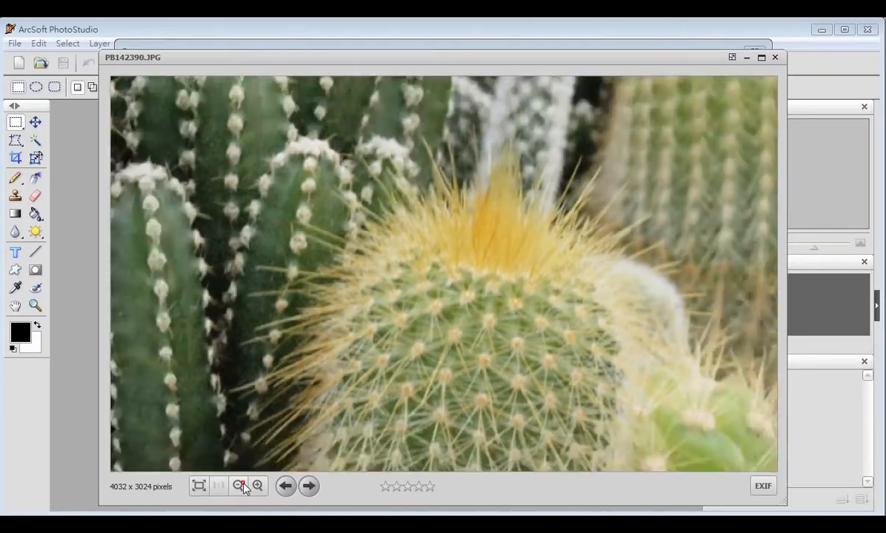
pyautogui.click(238, 486)
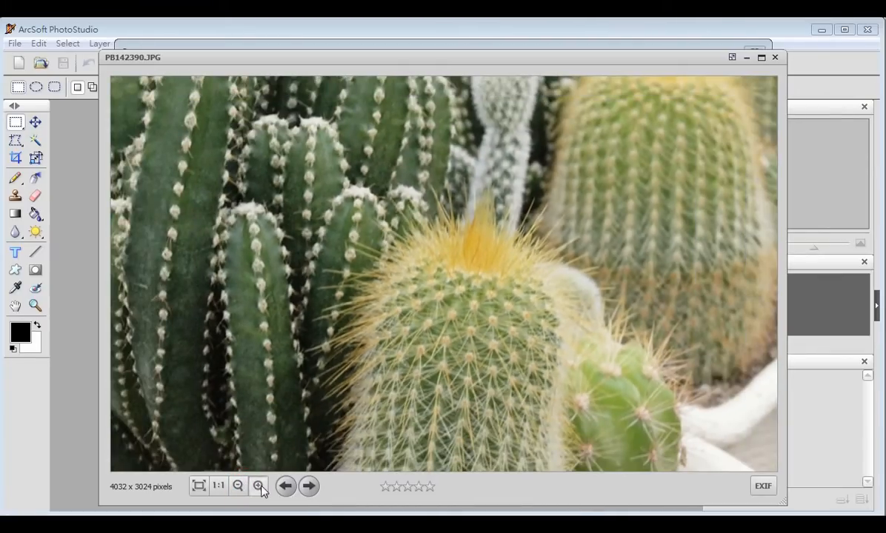
pyautogui.click(258, 486)
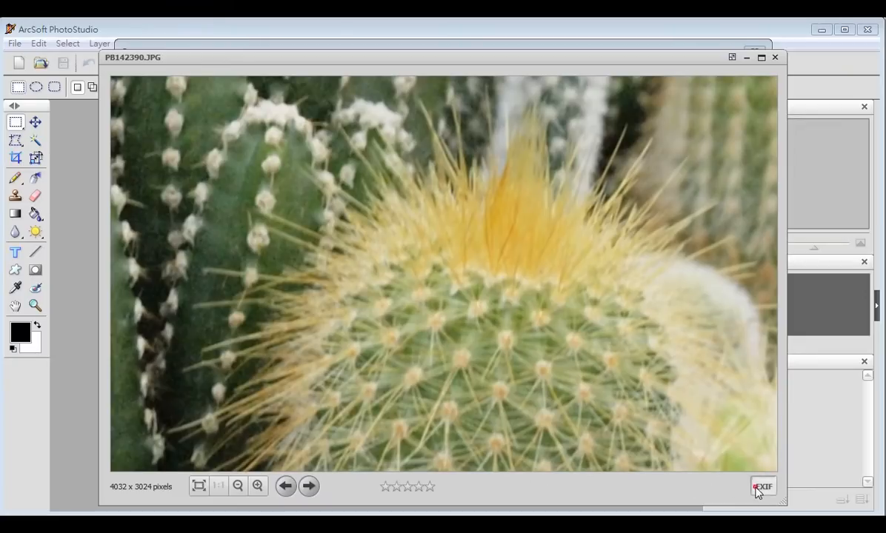
pyautogui.click(763, 485)
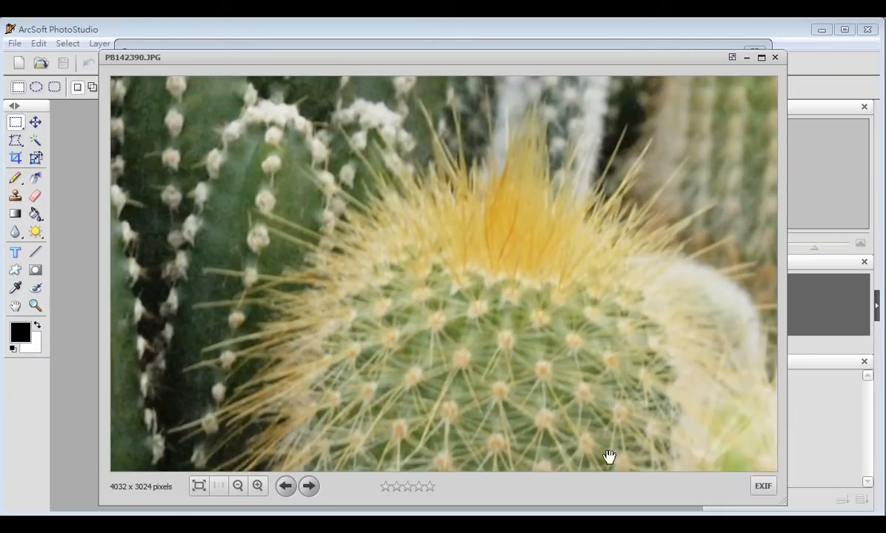
pyautogui.click(308, 486)
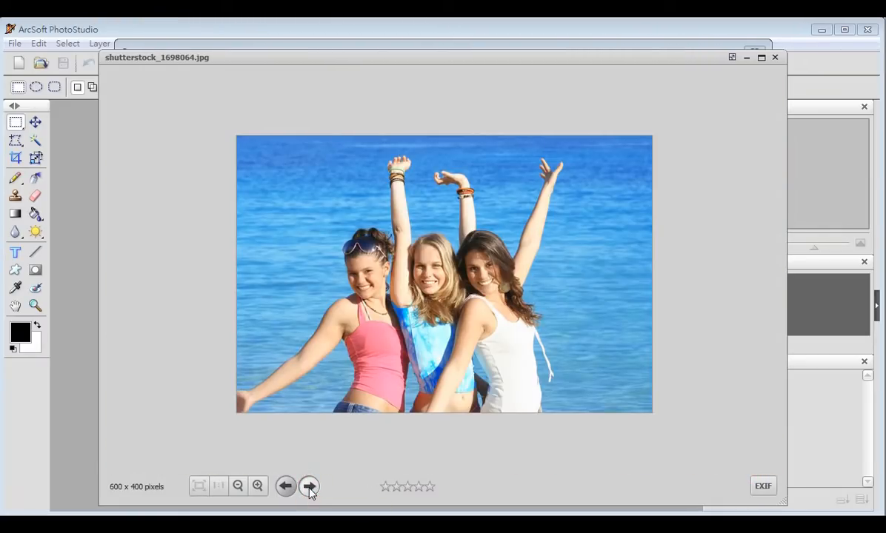
# Step back through the three smiling girls photo to house-5.jpg in the viewer.
pyautogui.click(308, 486)
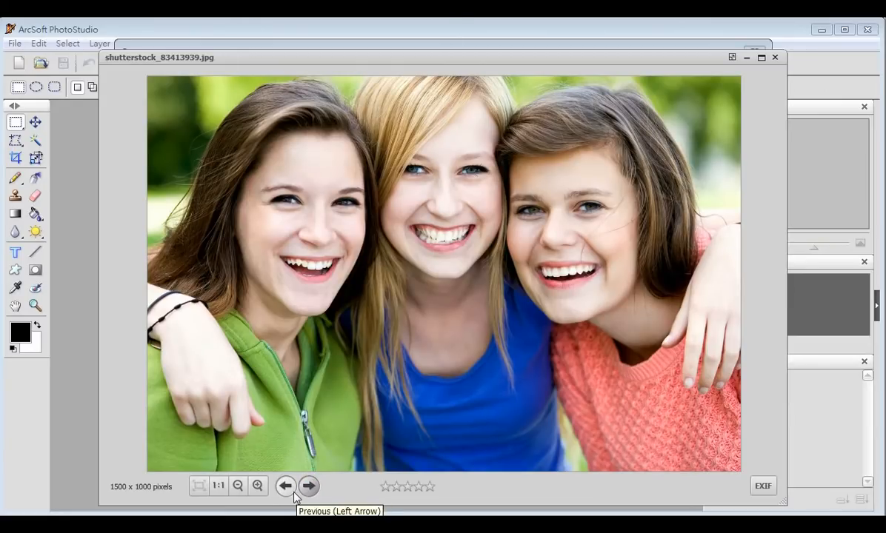
pyautogui.click(308, 486)
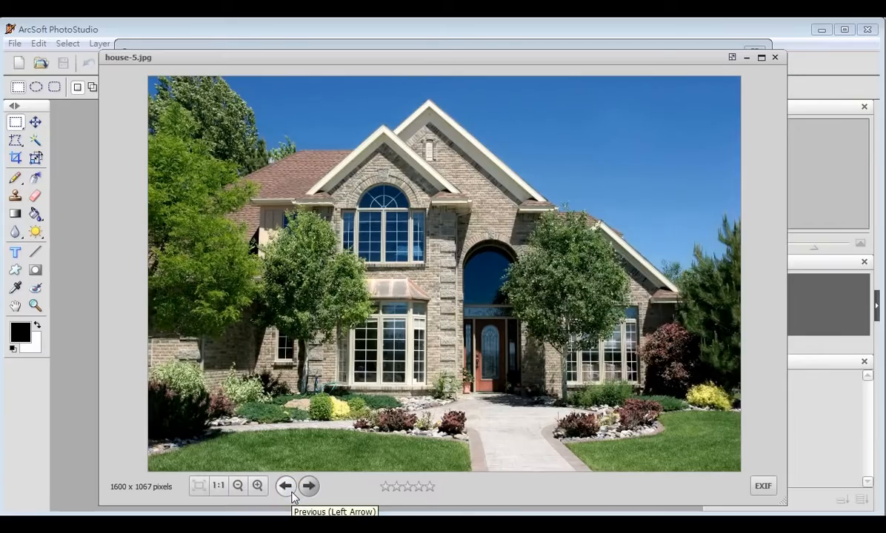
pyautogui.moveTo(776, 83)
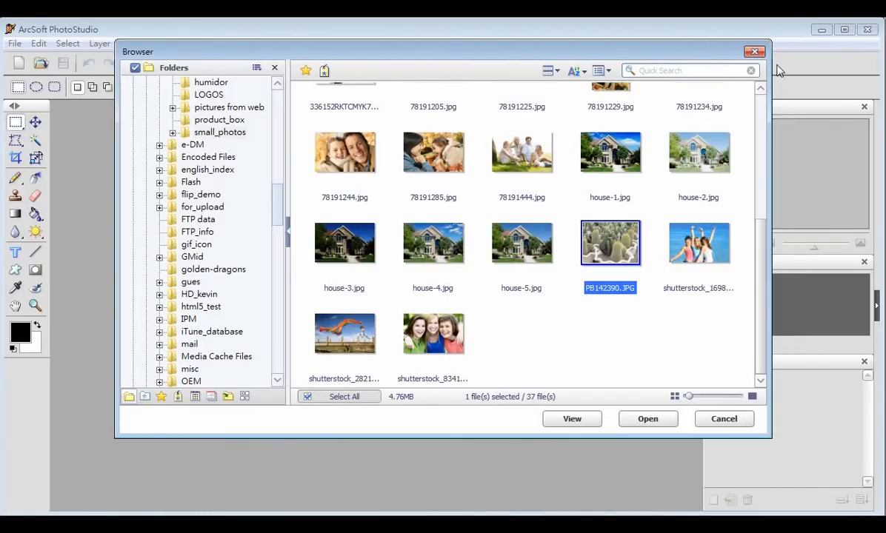
# Load shutterstock_83413939.jpg, the close-up of three smiling girls, into the editing workspace.
pyautogui.click(433, 334)
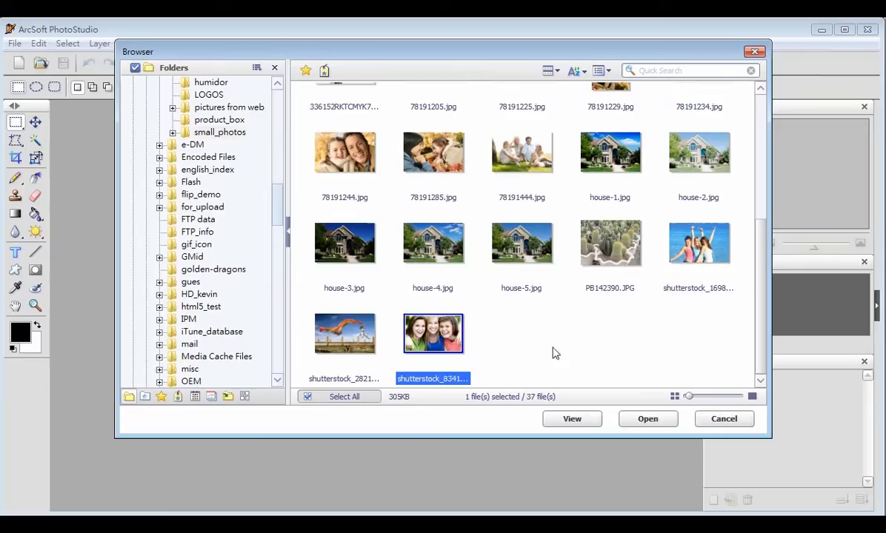
pyautogui.click(647, 418)
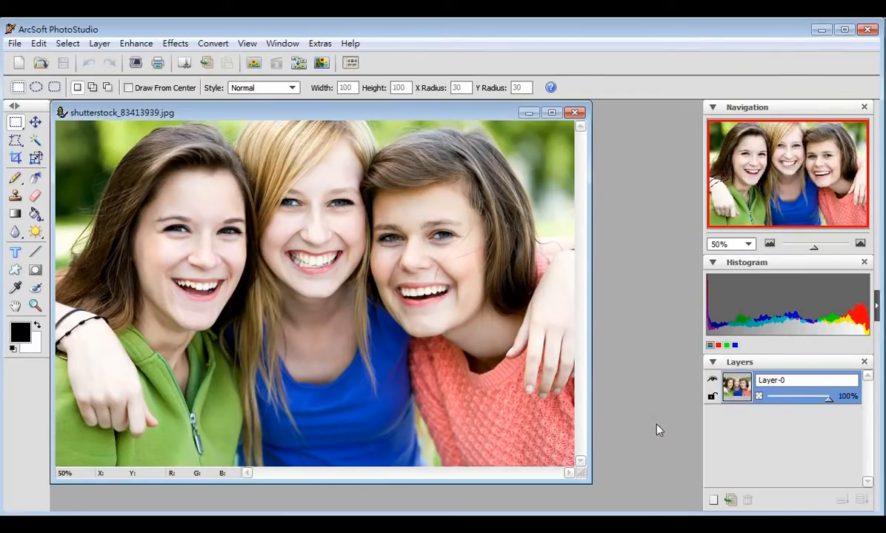